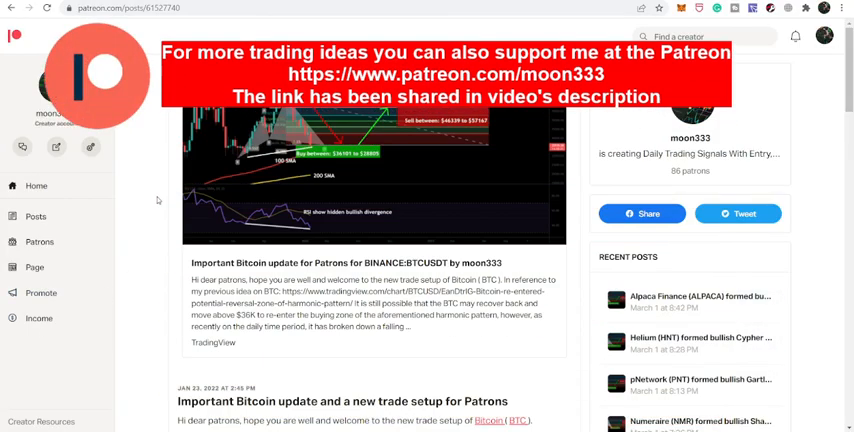
Step: Scroll down the Important Bitcoin update post to reach the TradingView idea link
scroll(down, 3)
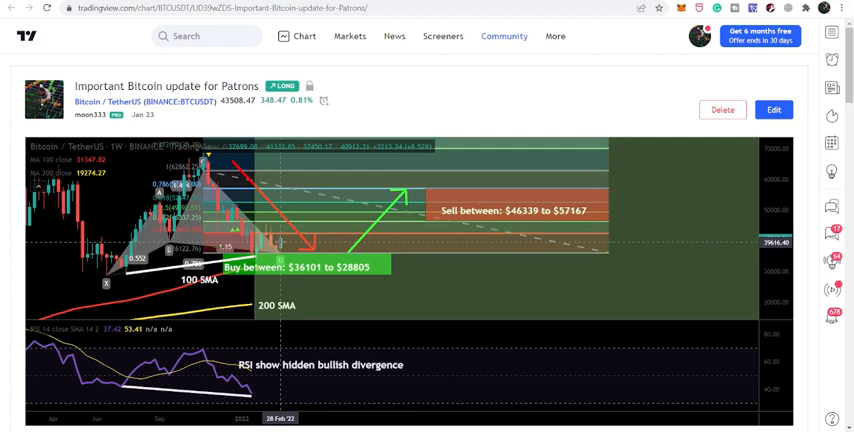
mouse_move(391, 246)
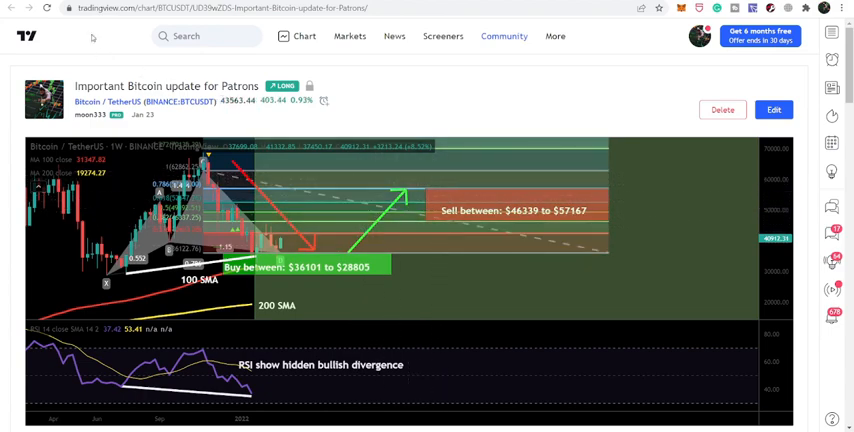
Step: Show the 'Bitcoin Has Completed Gartley Move' idea tab and dismiss the News overlay
click(393, 36)
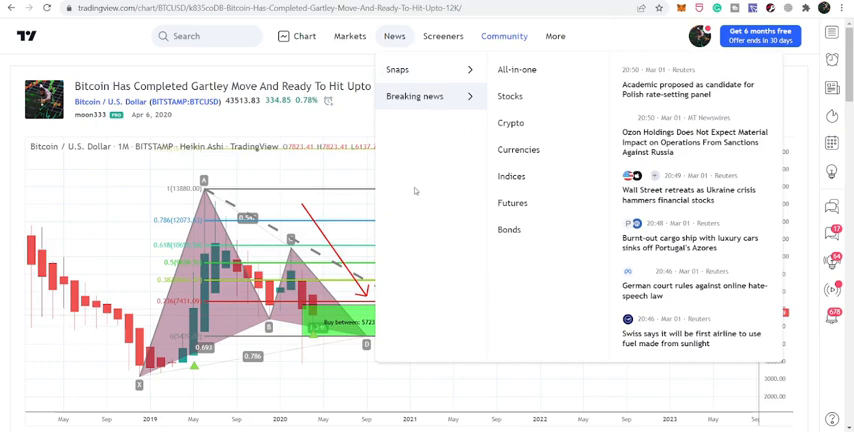
click(420, 190)
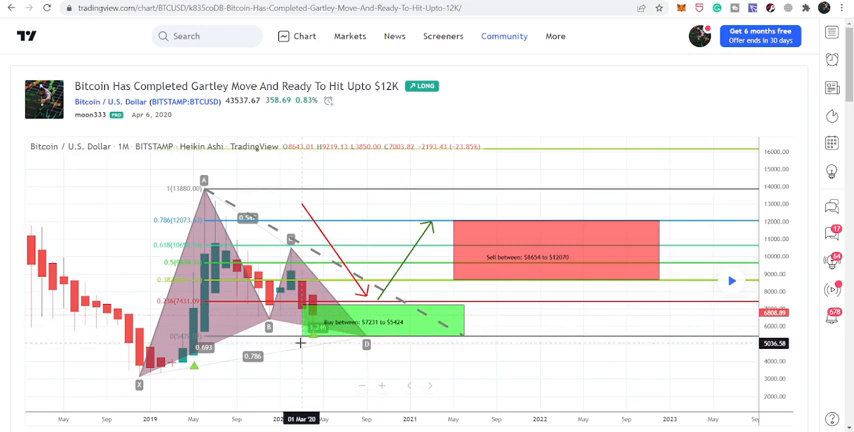
mouse_move(308, 254)
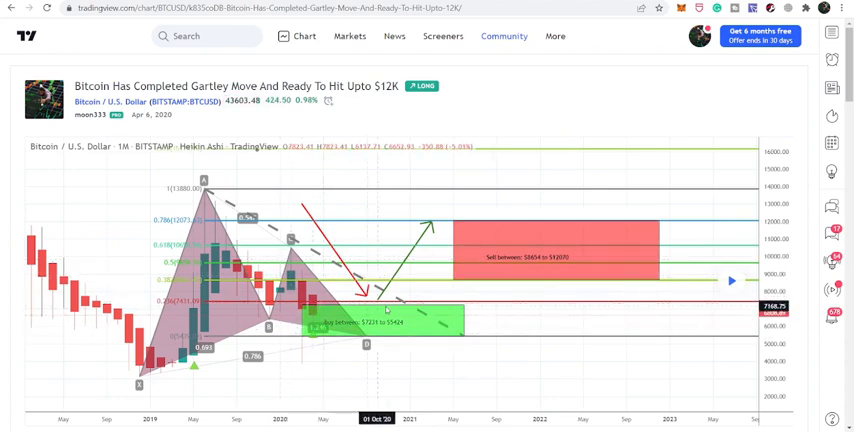
mouse_move(311, 322)
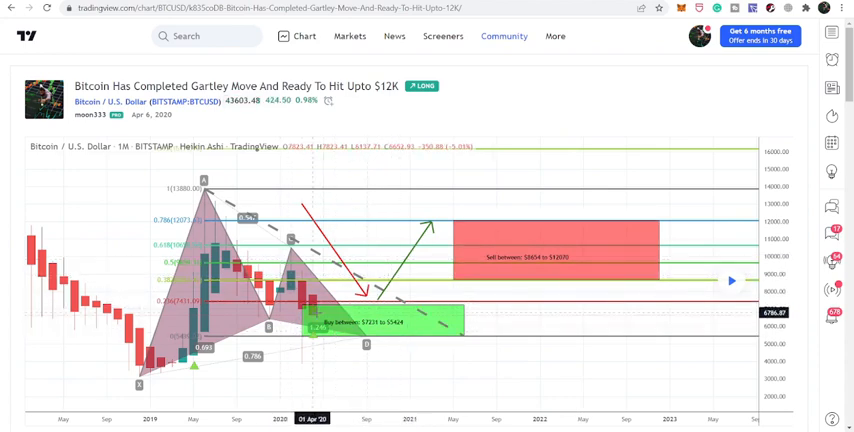
mouse_move(220, 210)
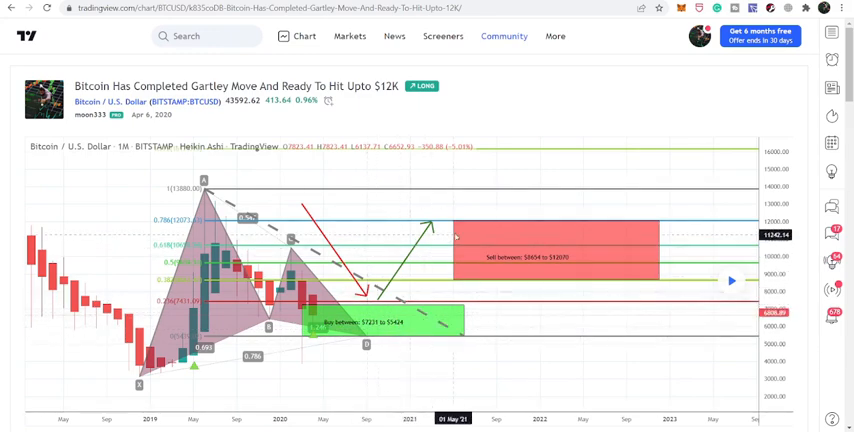
mouse_move(491, 270)
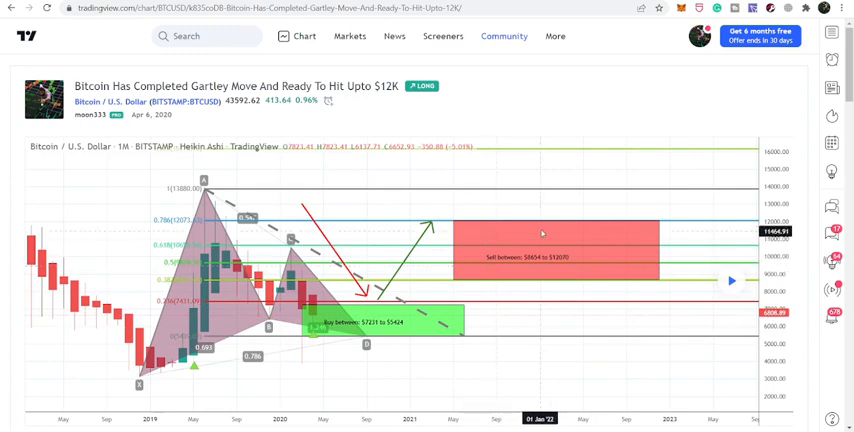
mouse_move(565, 260)
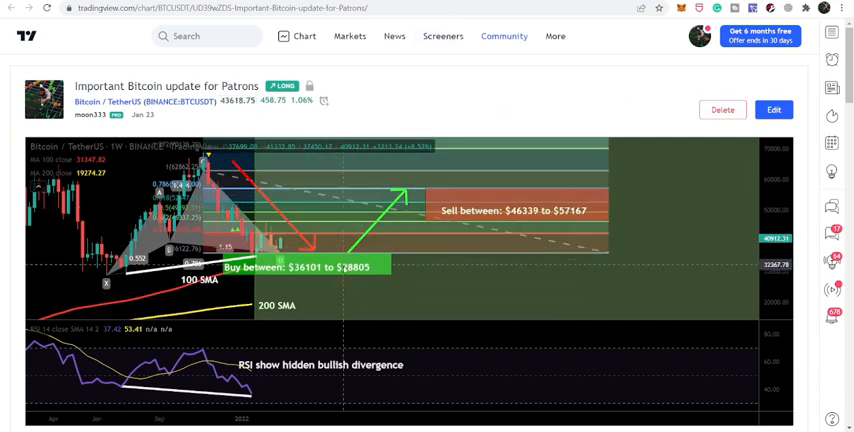
mouse_move(455, 180)
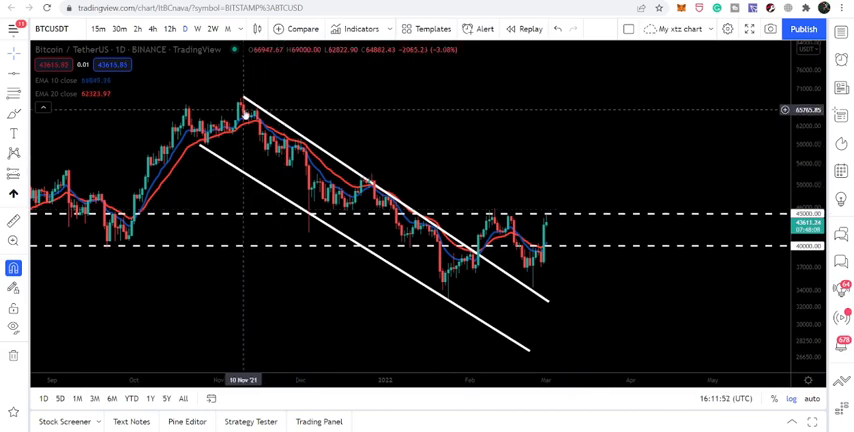
mouse_move(480, 255)
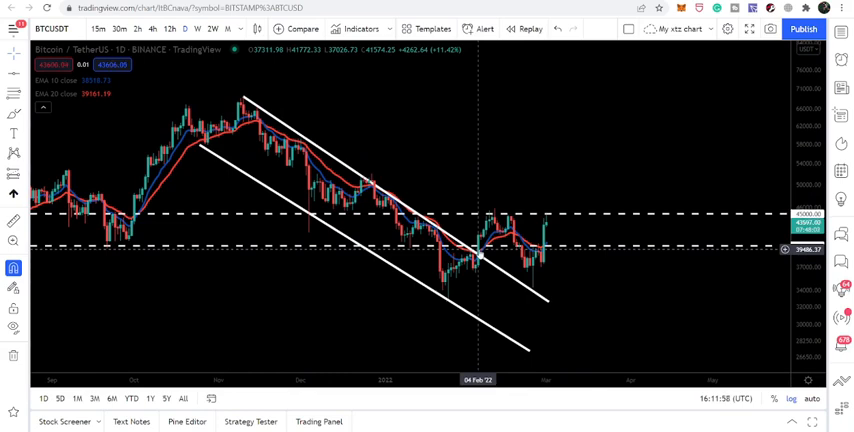
mouse_move(534, 256)
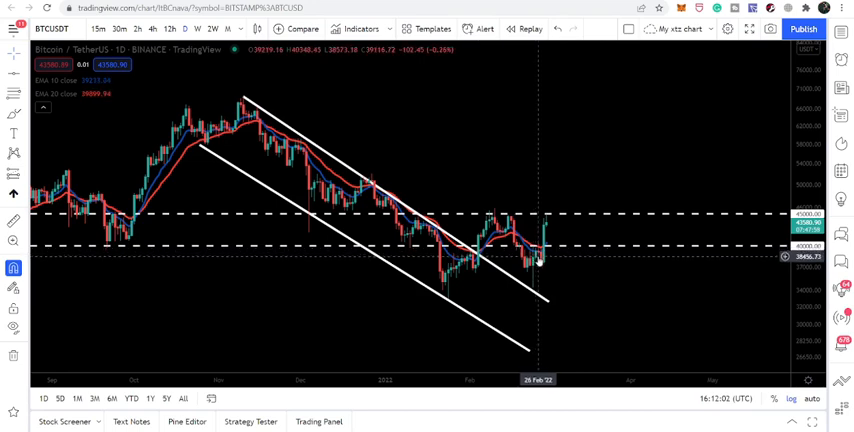
mouse_move(528, 265)
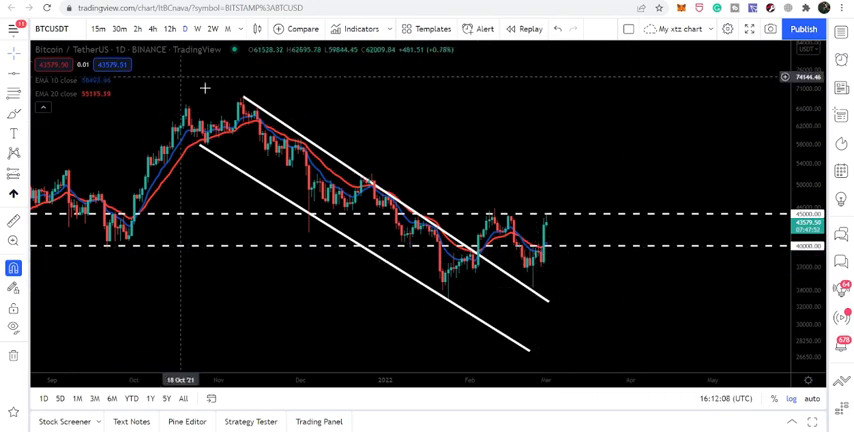
mouse_move(245, 54)
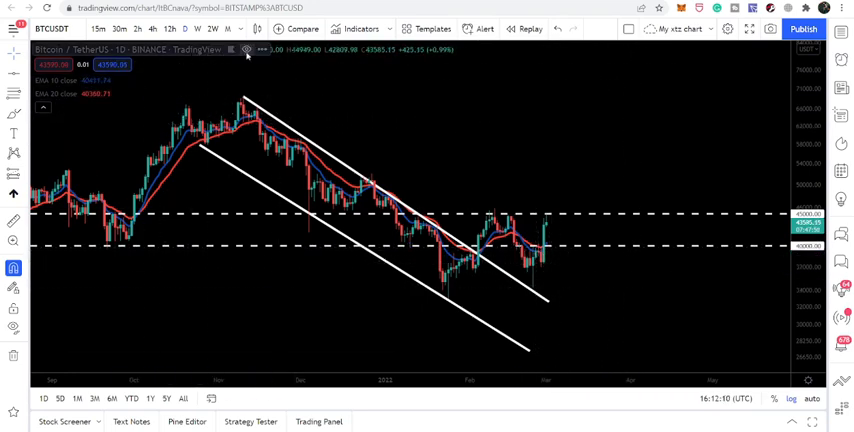
Step: Switch to the Supercharts tab with the 1D BTCUSDT down-channel chart
click(246, 50)
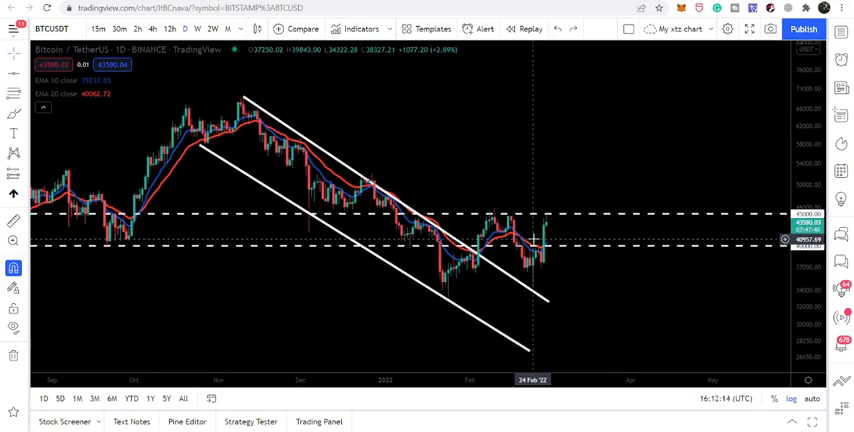
mouse_move(545, 228)
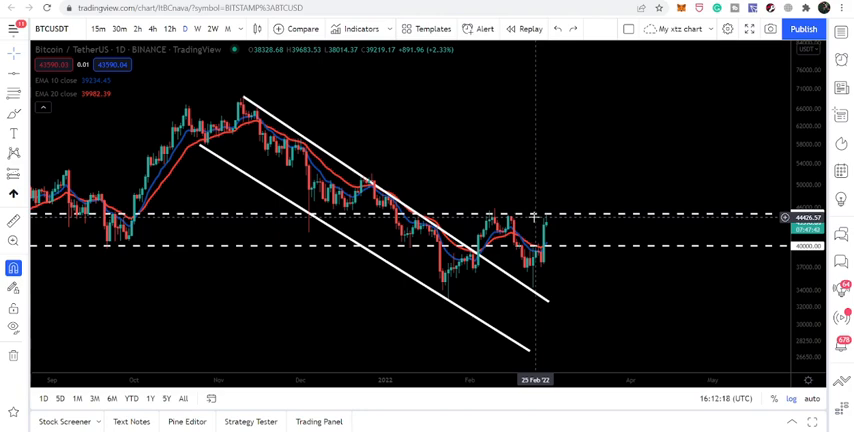
mouse_move(455, 170)
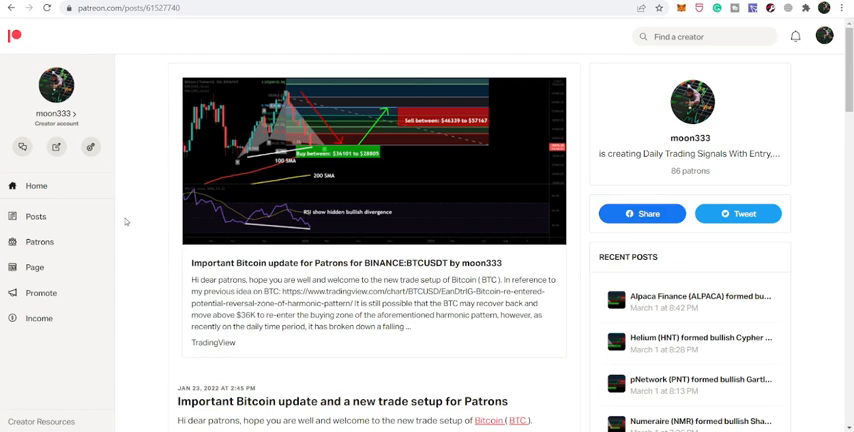
Step: Open Posts in the Patreon sidebar, then its Published list
click(36, 216)
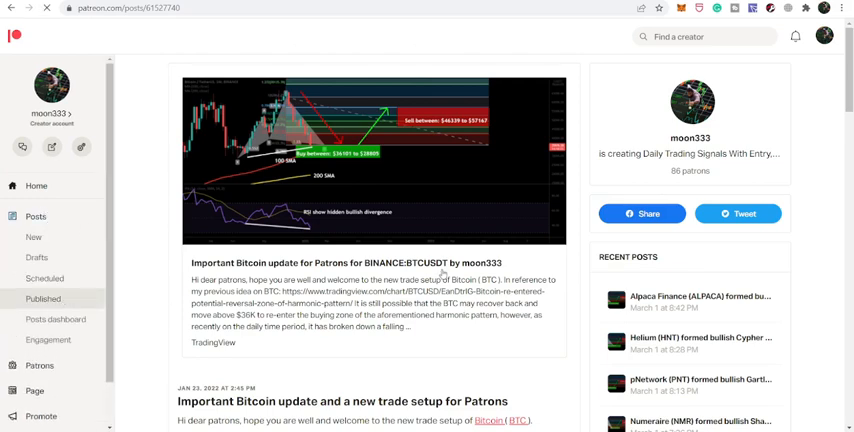
click(42, 298)
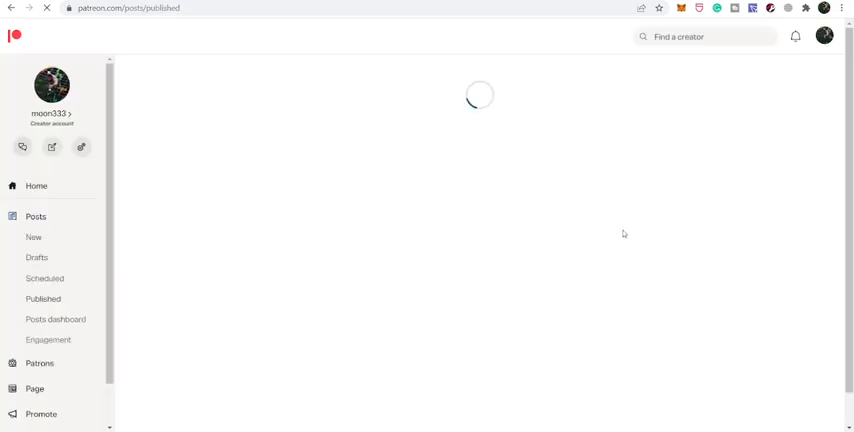